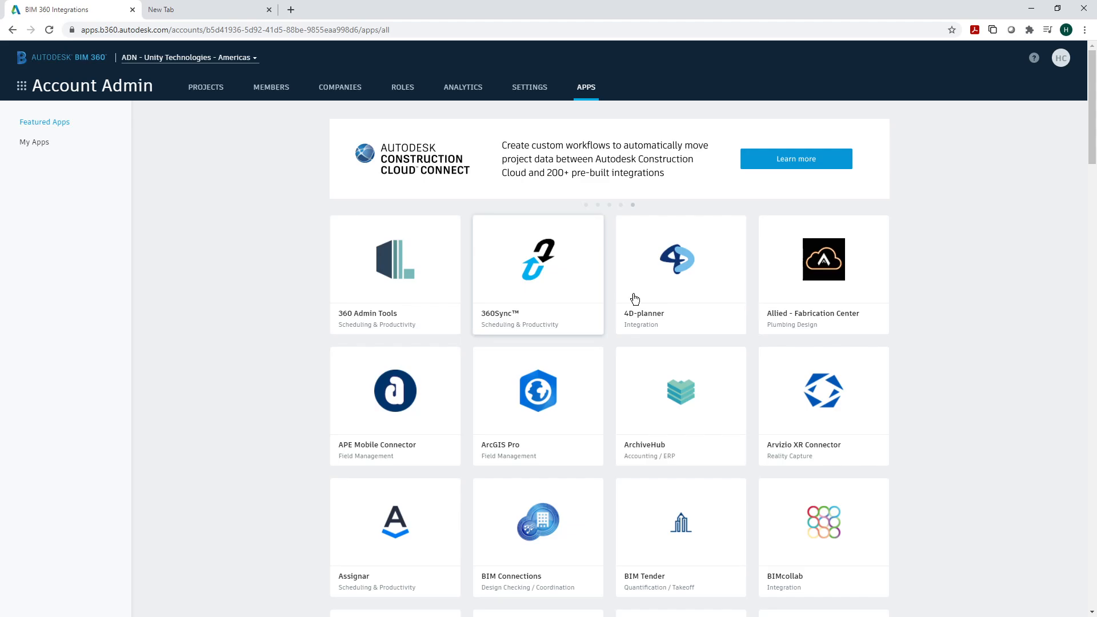
Open the Unity Reflect tile from the featured apps list
{"action": "scroll", "scroll_direction": "down", "scroll_amount": 3}
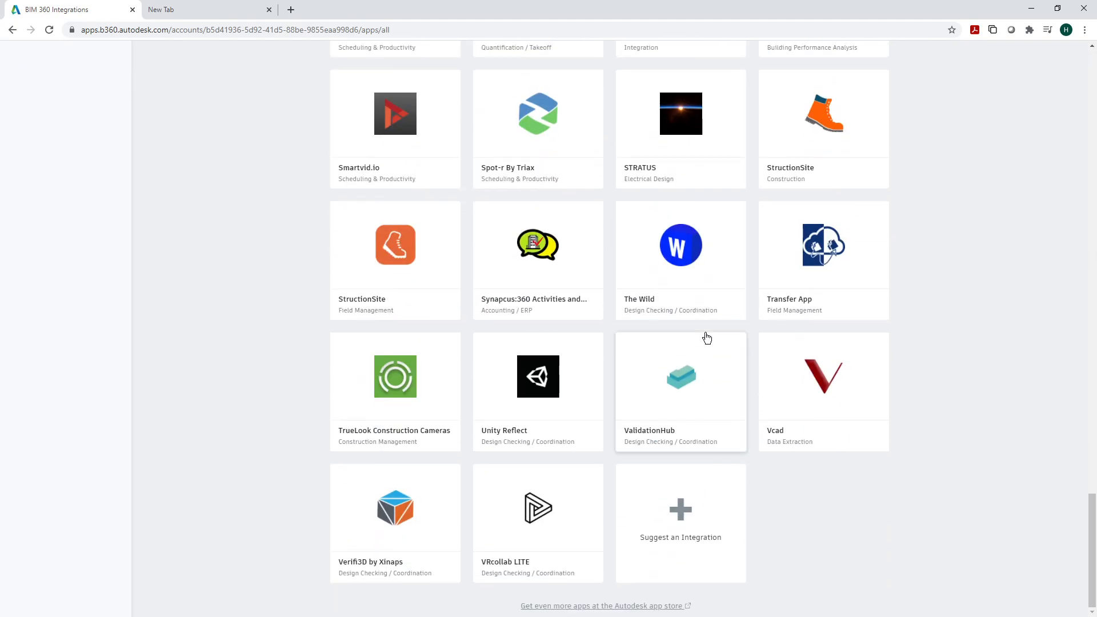
{"action": "mouse_move", "coordinate": [538, 449]}
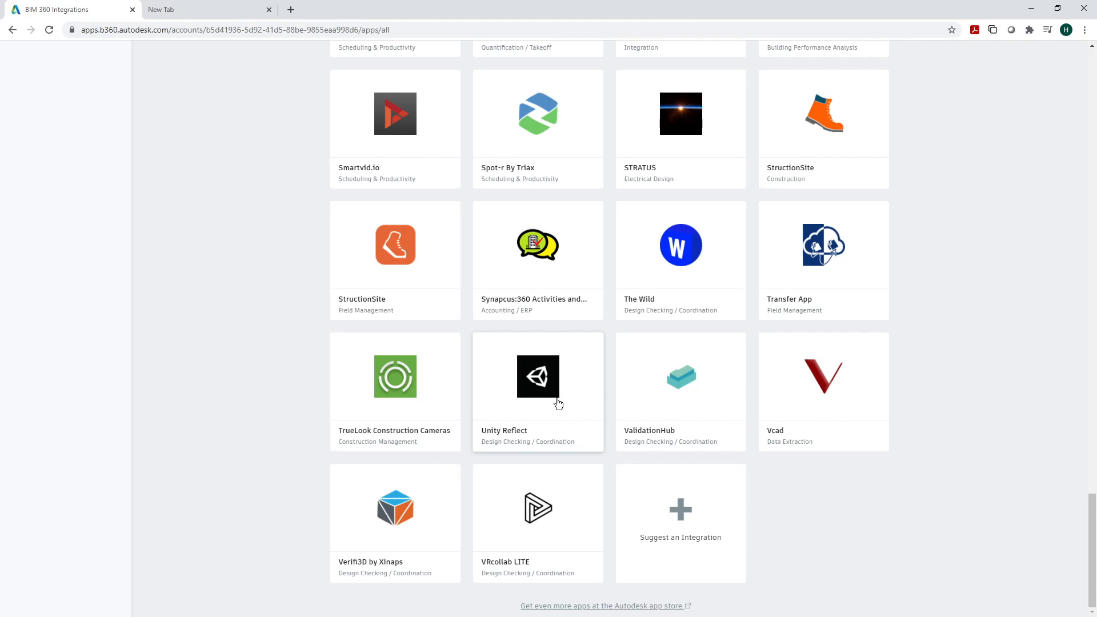
{"action": "left_click", "coordinate": [538, 378]}
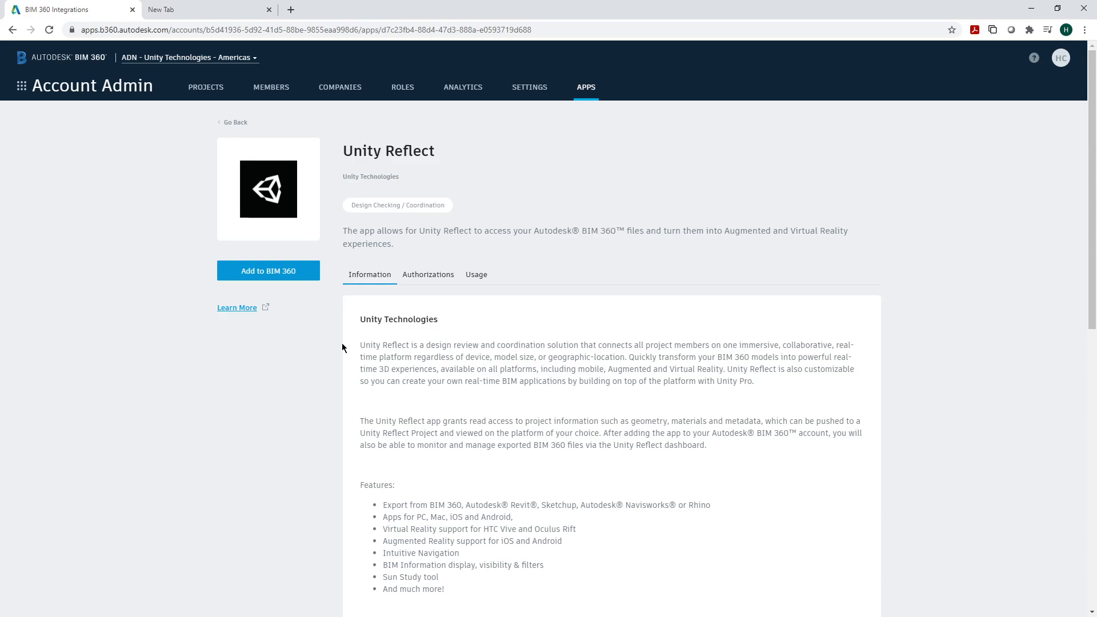
Add Unity Reflect to BIM 360, authorize document management access and launch its dashboard
{"action": "left_click", "coordinate": [267, 271]}
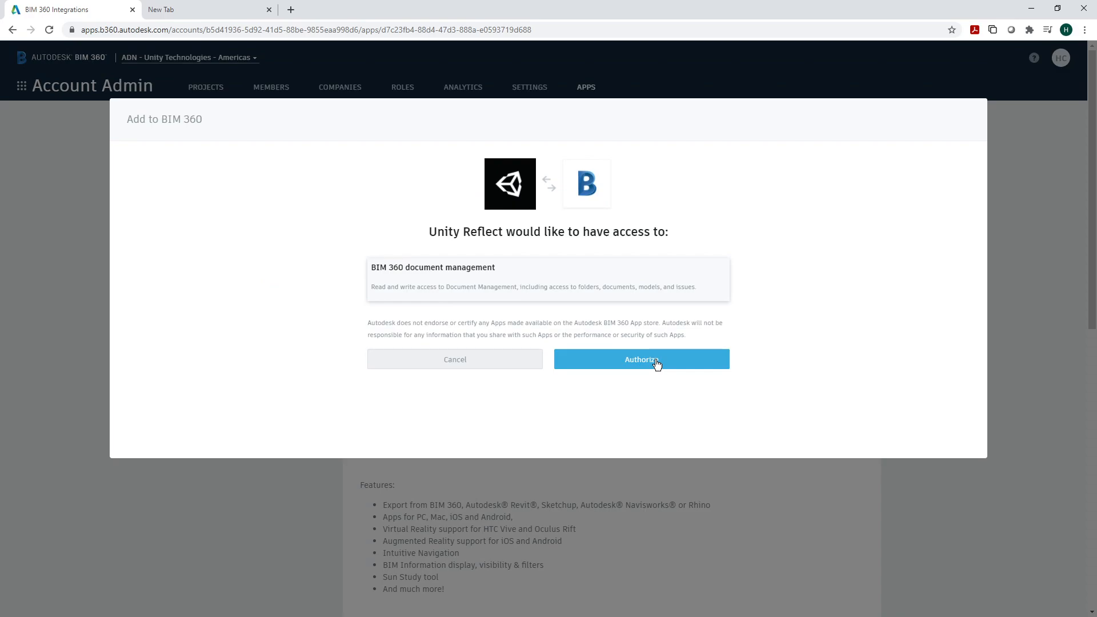
{"action": "left_click", "coordinate": [640, 359]}
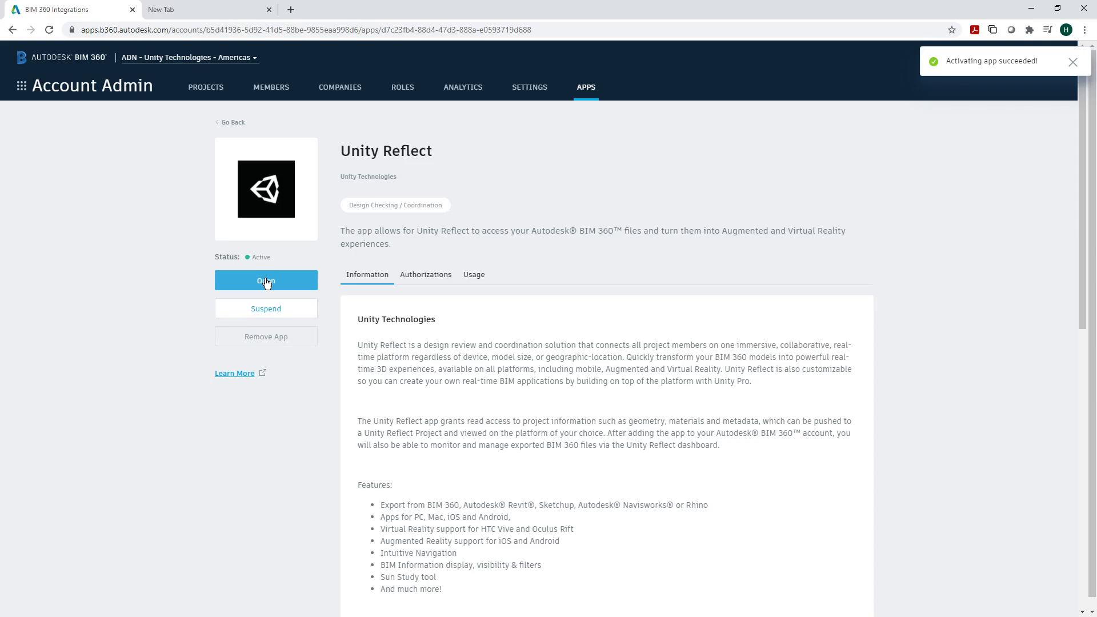
{"action": "left_click", "coordinate": [265, 281]}
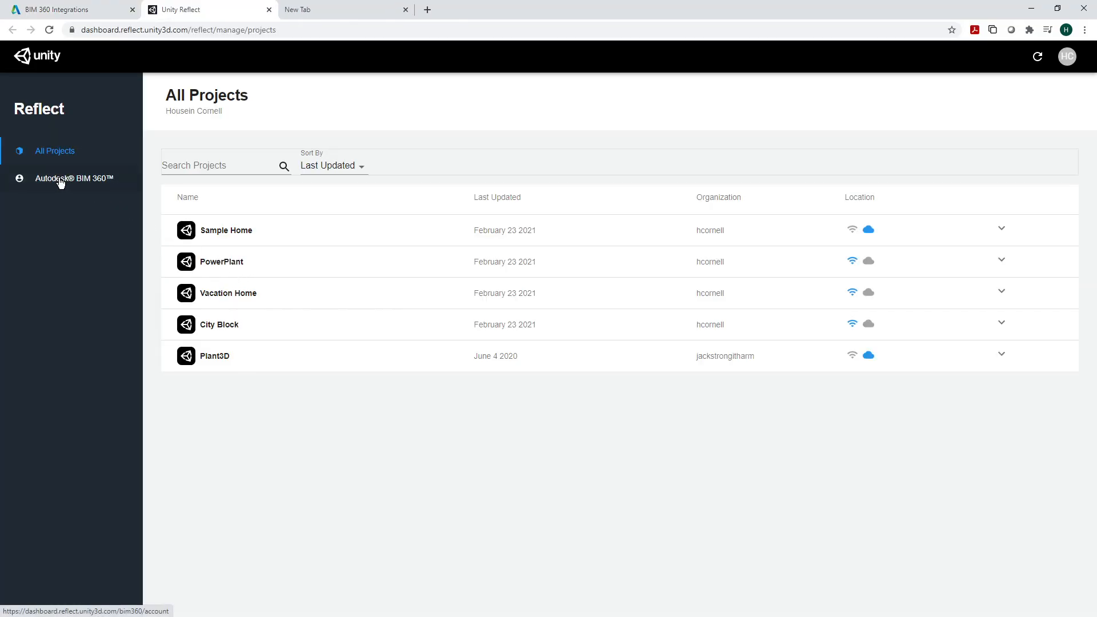
Choose the SampleRevit2020Files BIM 360 project as the publish source
{"action": "left_click", "coordinate": [67, 178]}
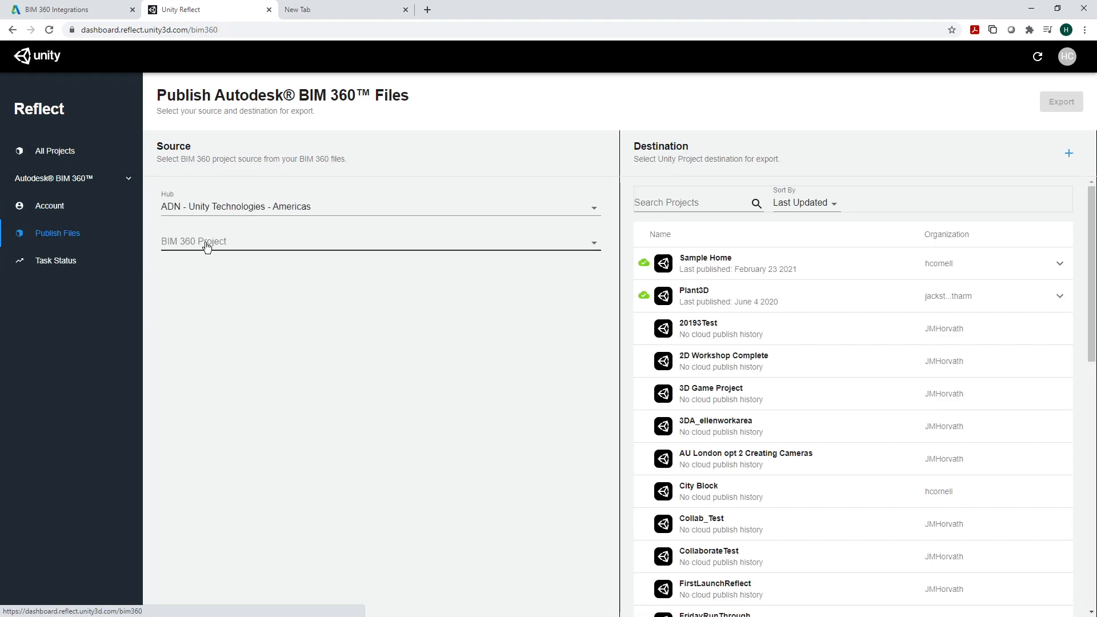
{"action": "left_click", "coordinate": [378, 241]}
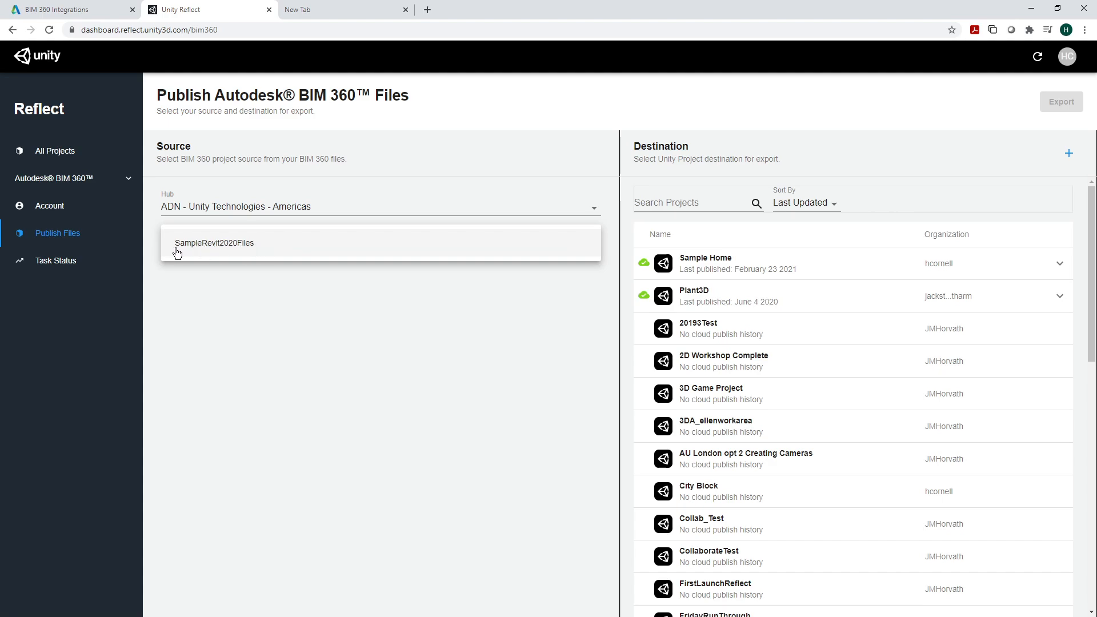
{"action": "left_click", "coordinate": [214, 242]}
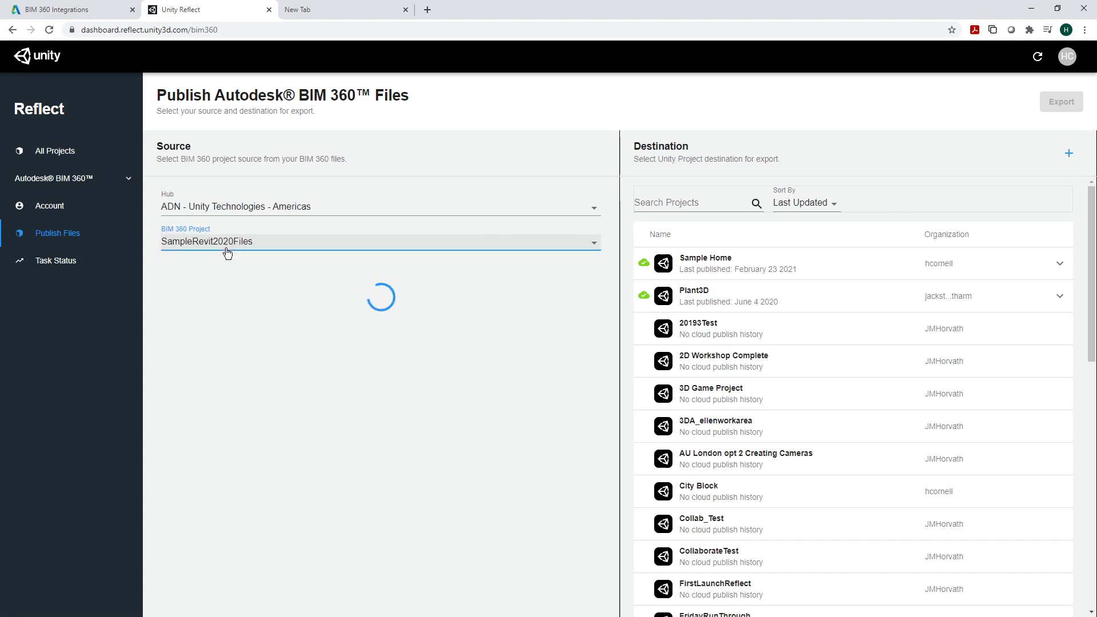
{"action": "left_click", "coordinate": [379, 242]}
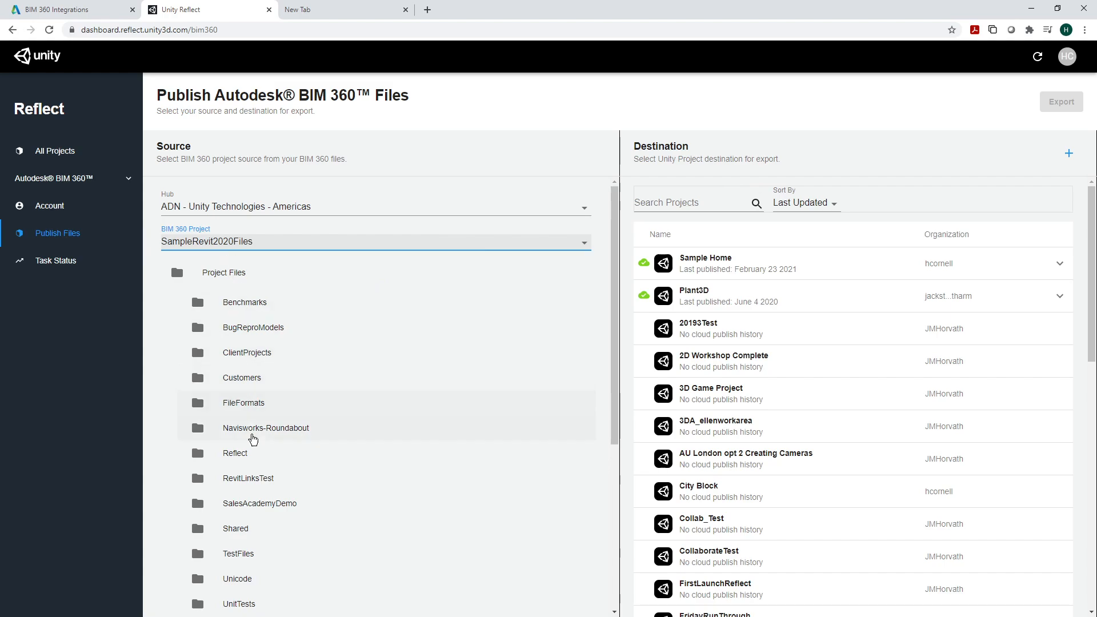
Select the {3D} view of rac_basic_sample_project.rvt inside the RevitLinksTest folder
{"action": "left_click", "coordinate": [248, 477]}
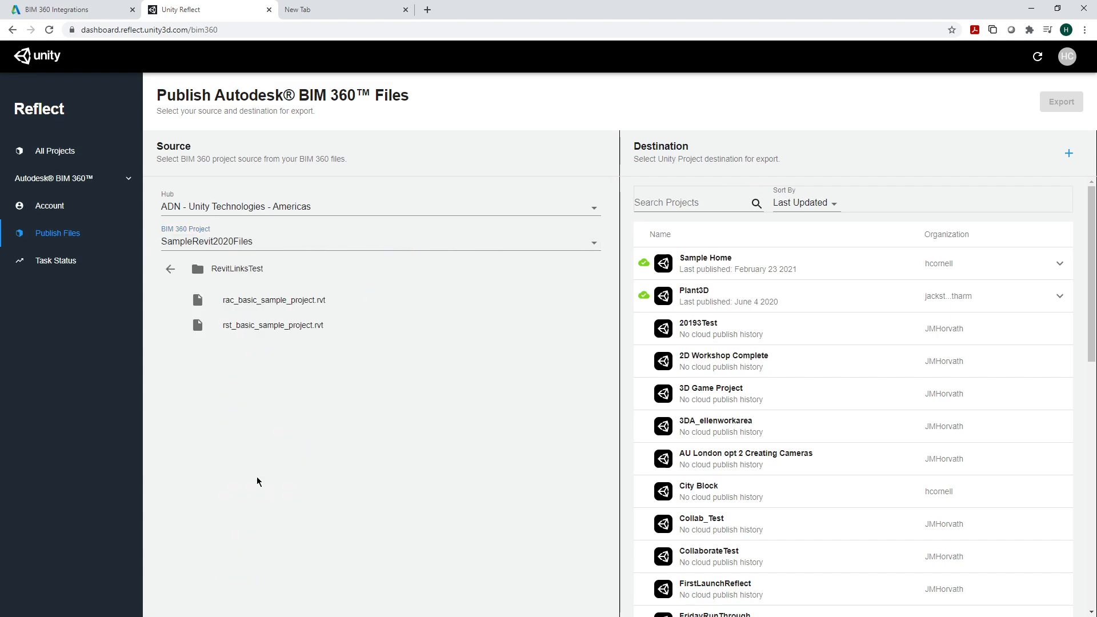
{"action": "left_click", "coordinate": [273, 299]}
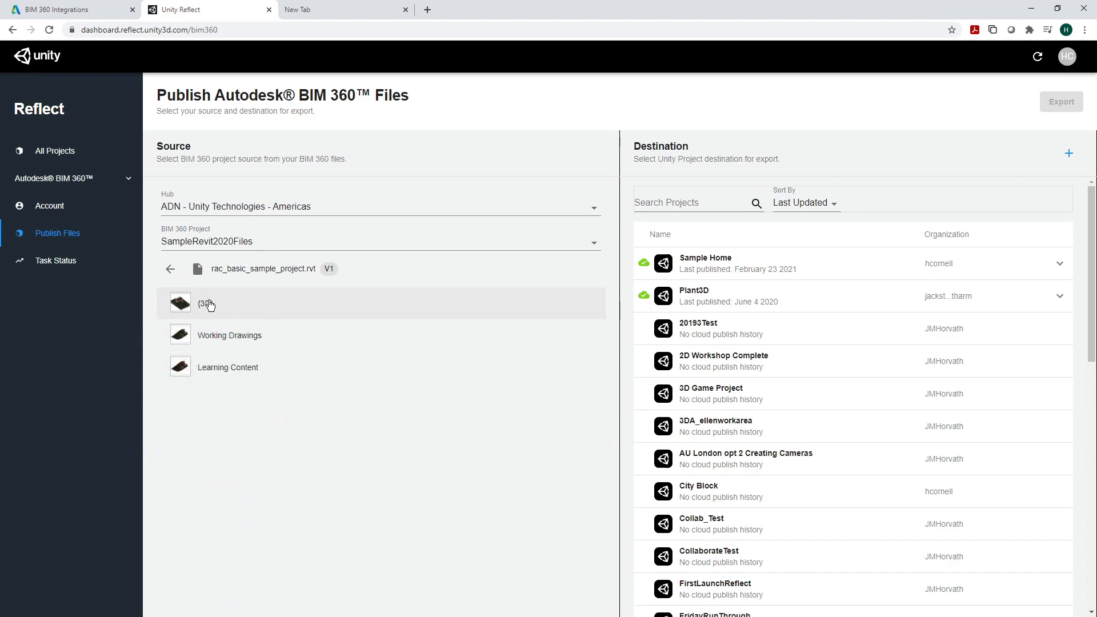
{"action": "left_click", "coordinate": [206, 303]}
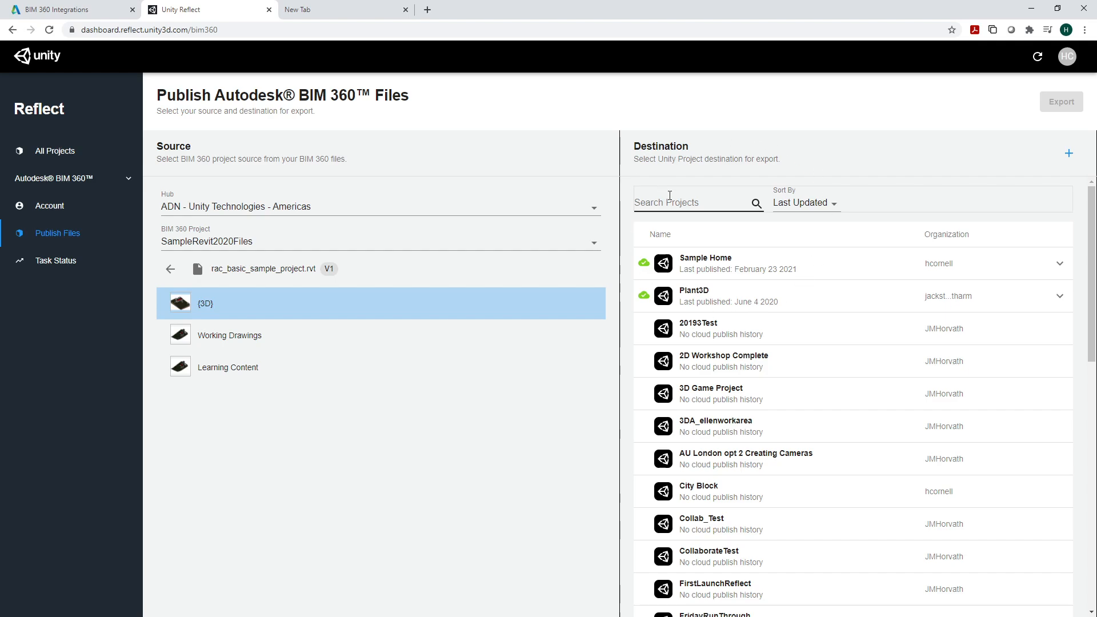
Create a destination project named House and select it as the export target
{"action": "left_click", "coordinate": [1068, 153]}
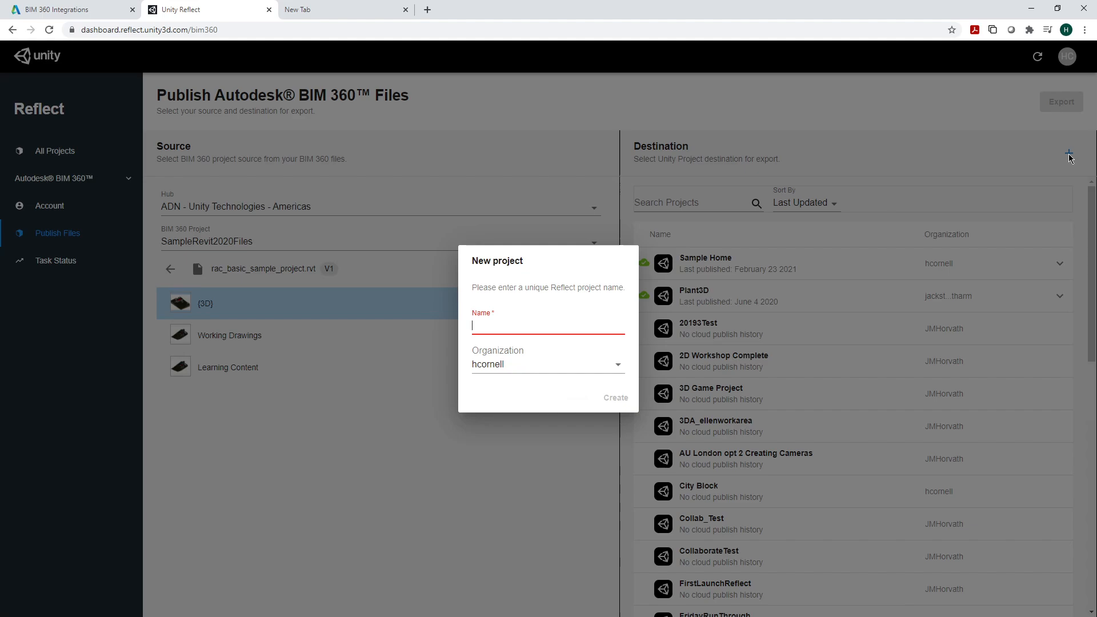
{"action": "type", "text": "House"}
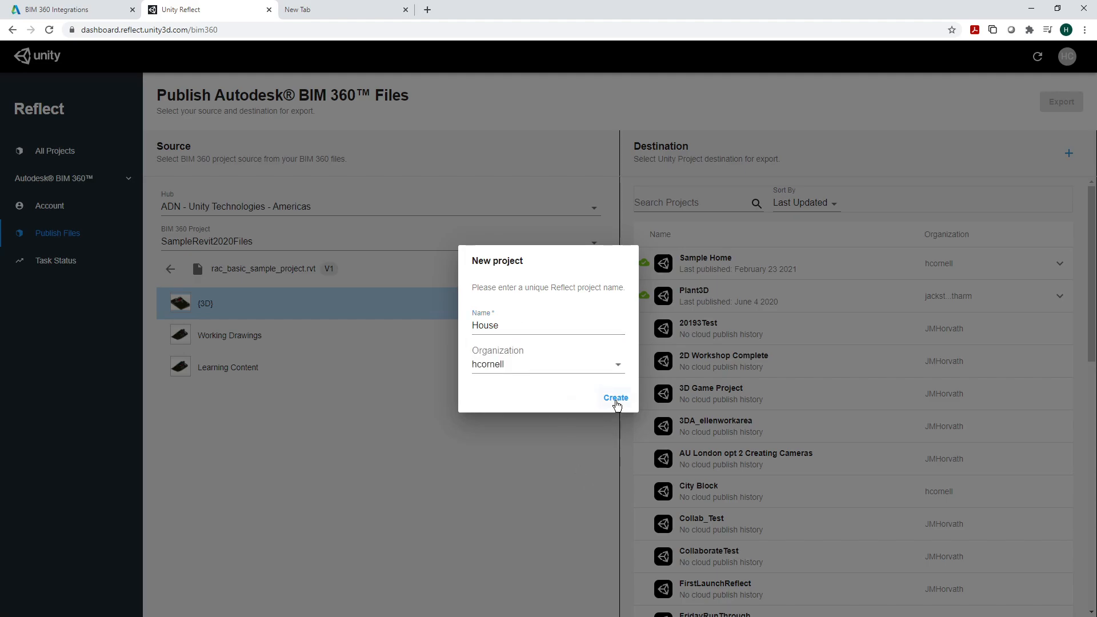
{"action": "left_click", "coordinate": [615, 397]}
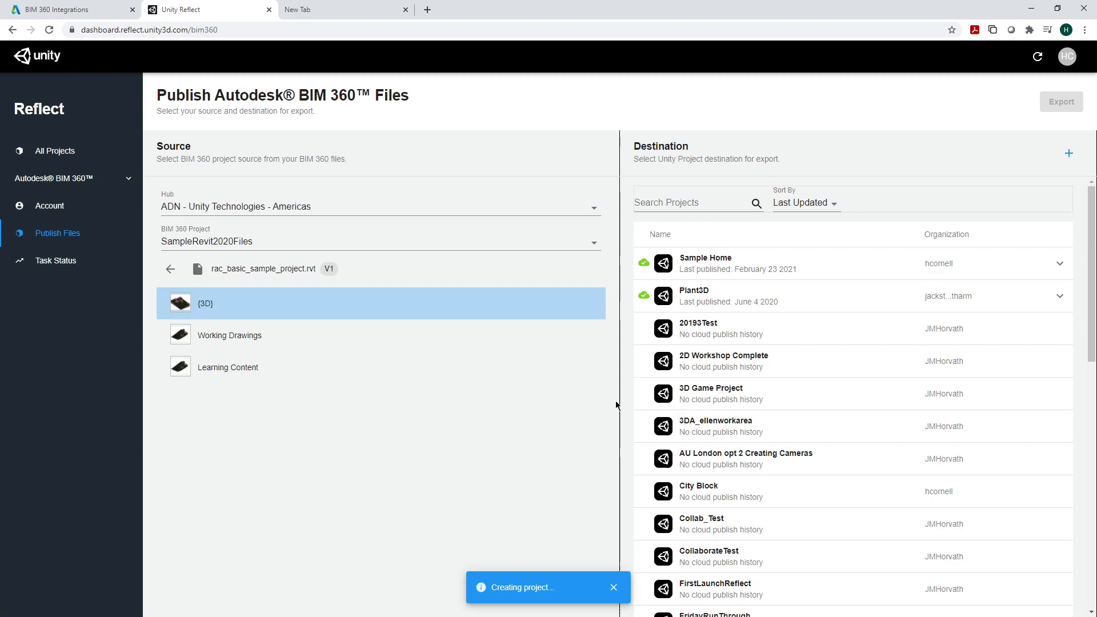
{"action": "left_click", "coordinate": [1069, 153]}
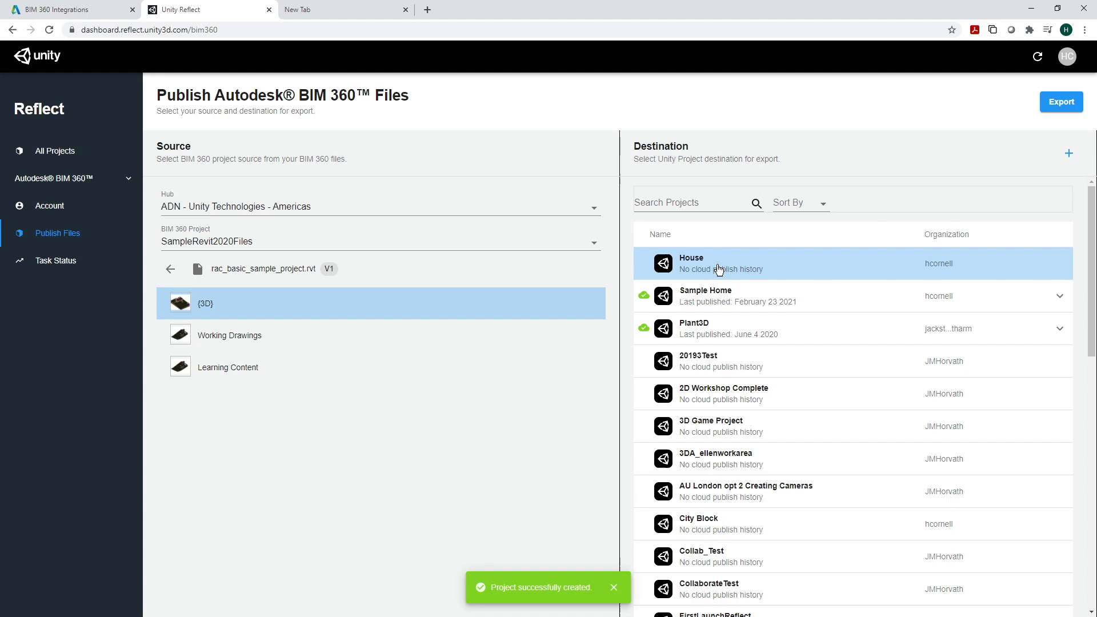
{"action": "mouse_move", "coordinate": [728, 276]}
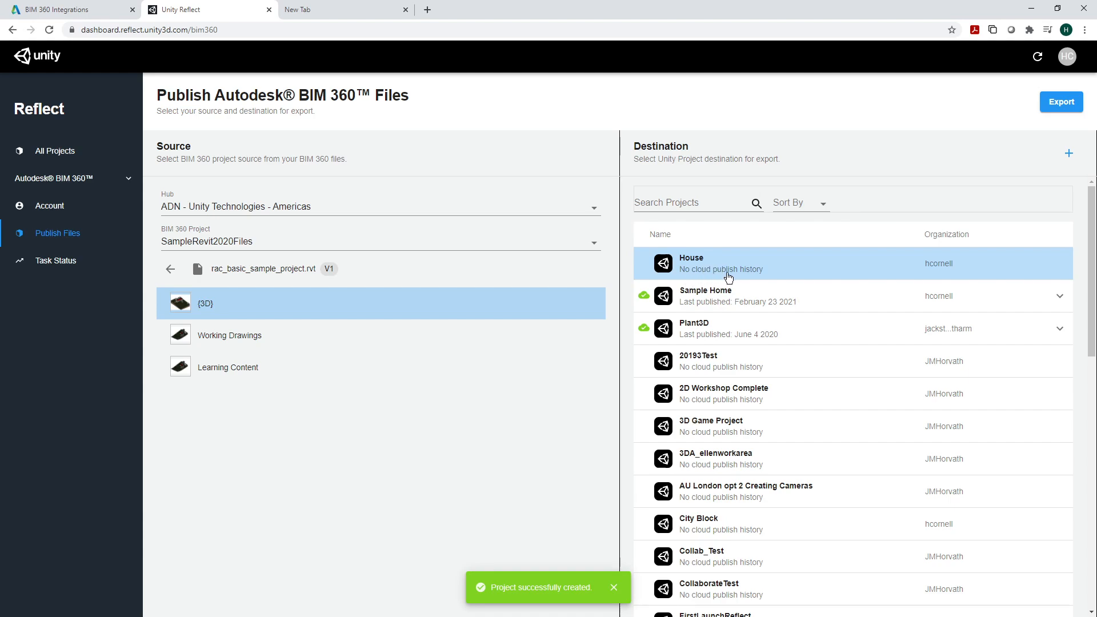
{"action": "mouse_move", "coordinate": [761, 285]}
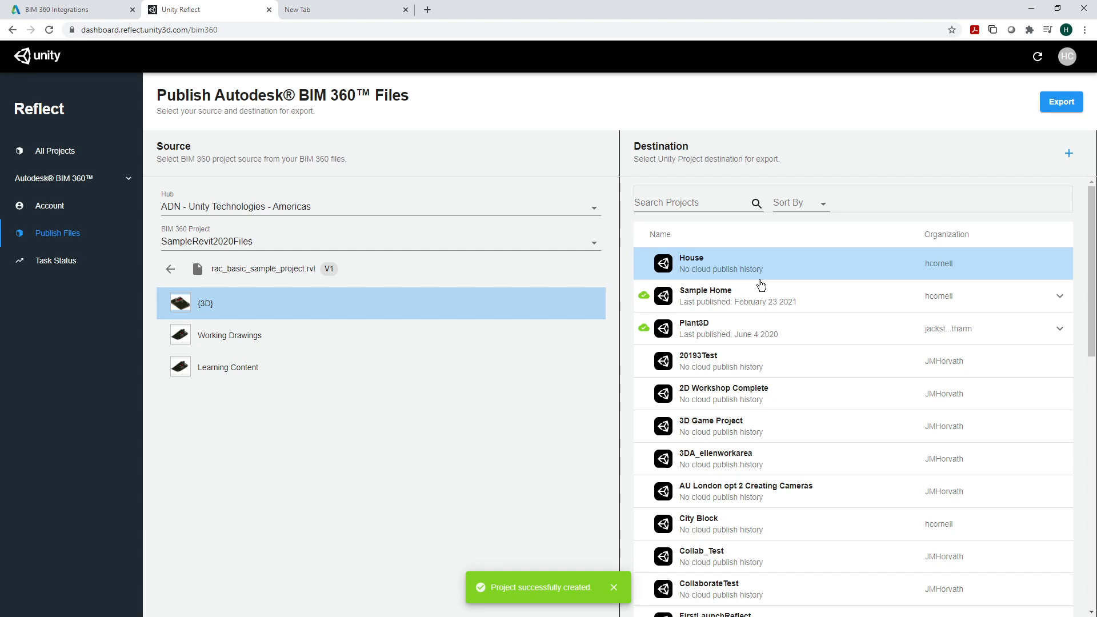
{"action": "mouse_move", "coordinate": [1042, 125]}
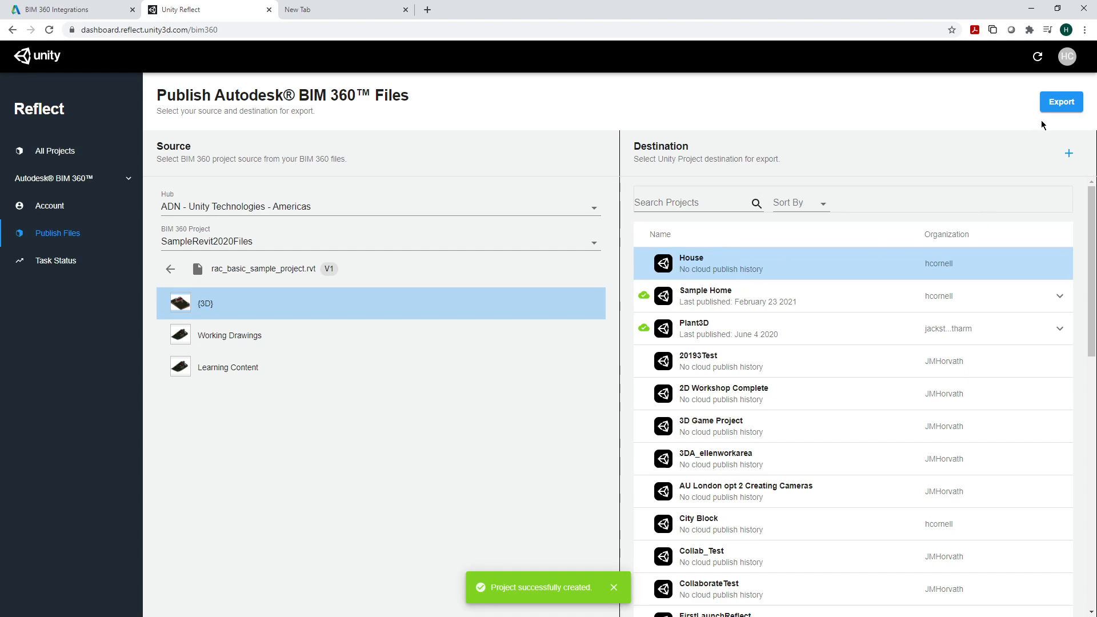
Export the selected {3D} view into the House project
{"action": "left_click", "coordinate": [1060, 101]}
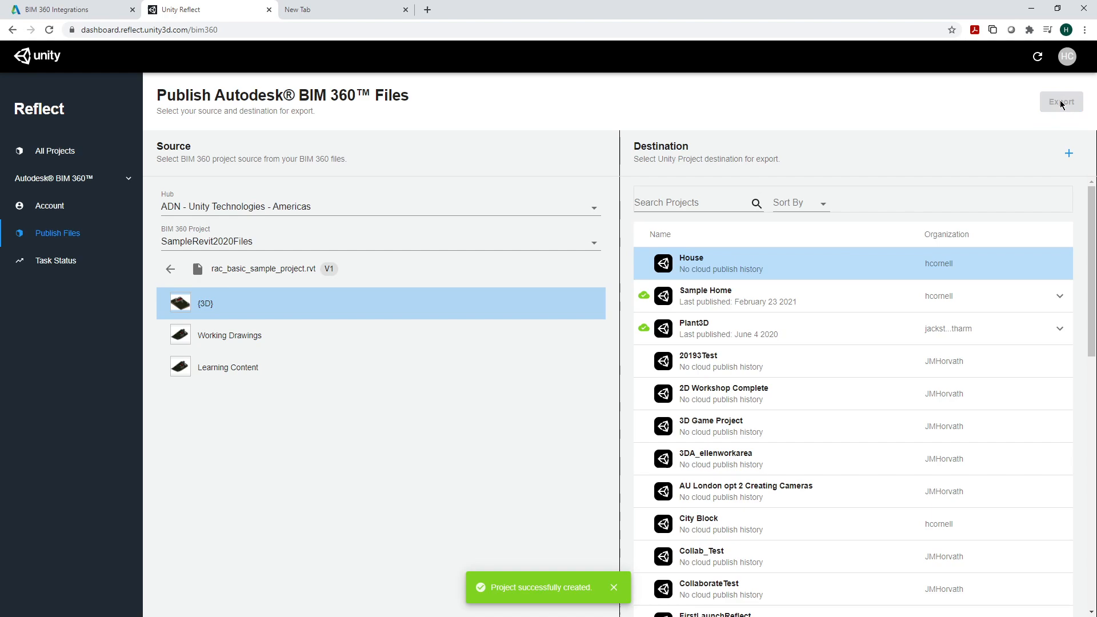
{"action": "left_click", "coordinate": [1060, 101]}
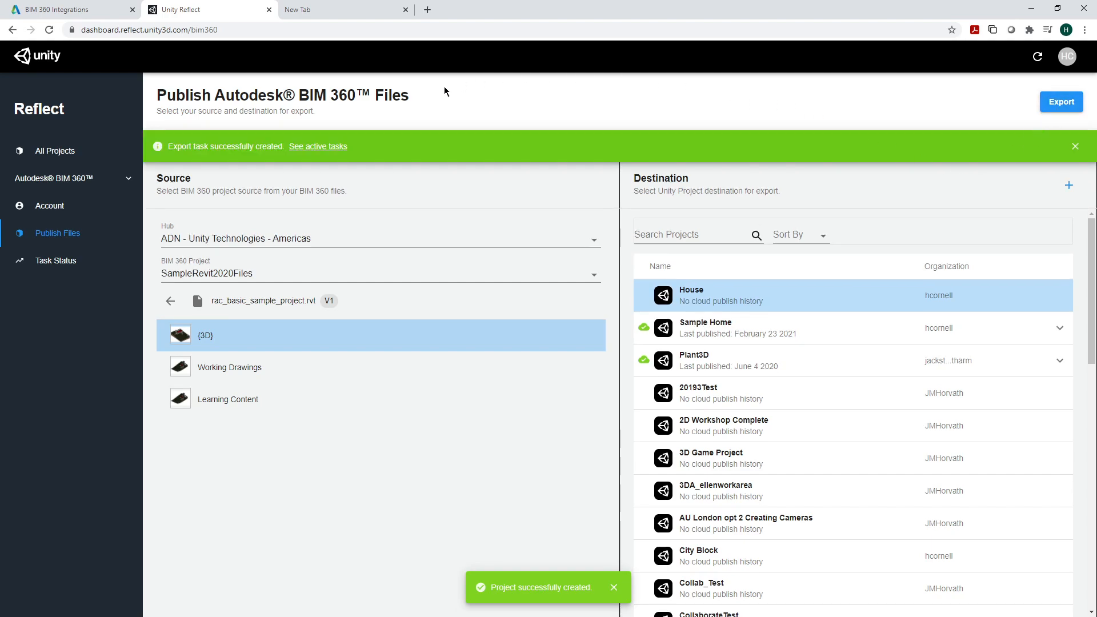
{"action": "mouse_move", "coordinate": [381, 211]}
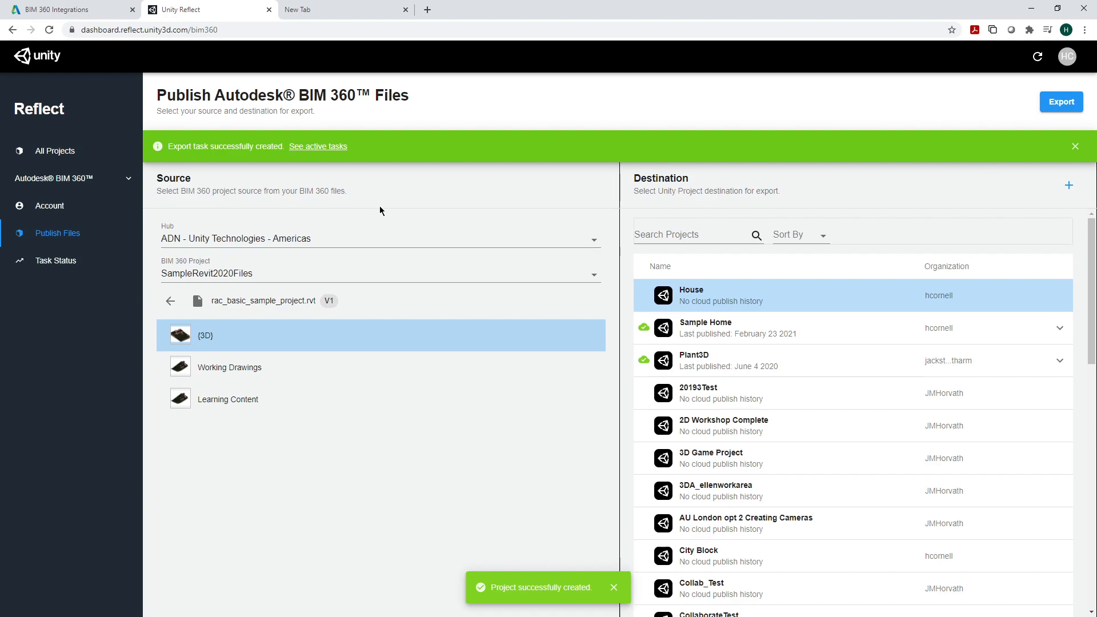
{"action": "mouse_move", "coordinate": [317, 146]}
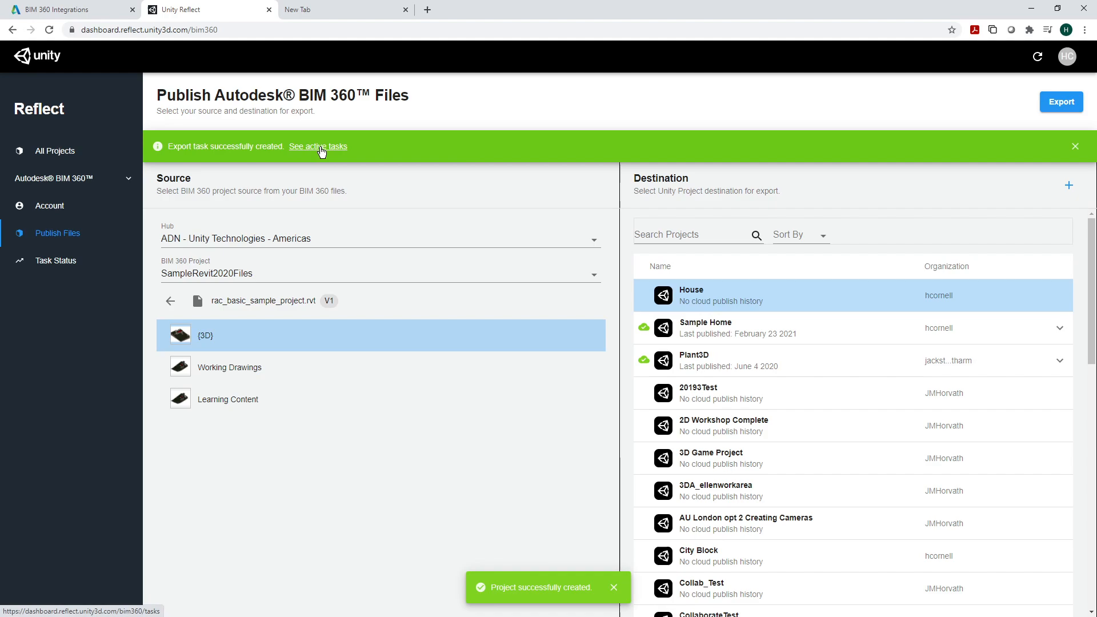
View the Task Status list confirming the {3D} export to House completed
{"action": "left_click", "coordinate": [318, 146]}
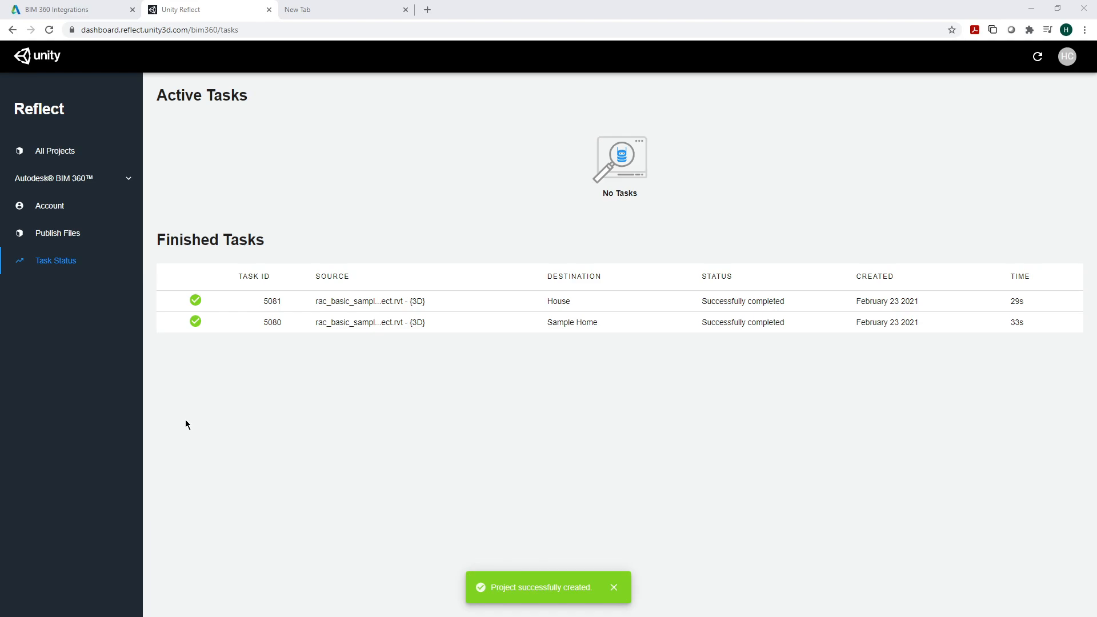
{"action": "mouse_move", "coordinate": [443, 304]}
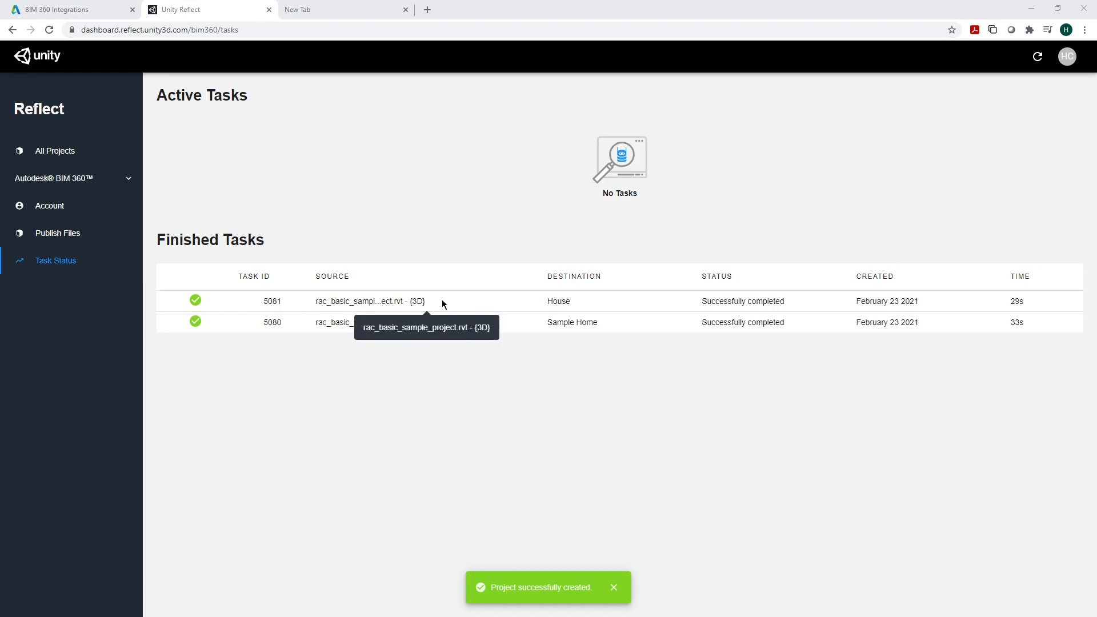
{"action": "mouse_move", "coordinate": [423, 331]}
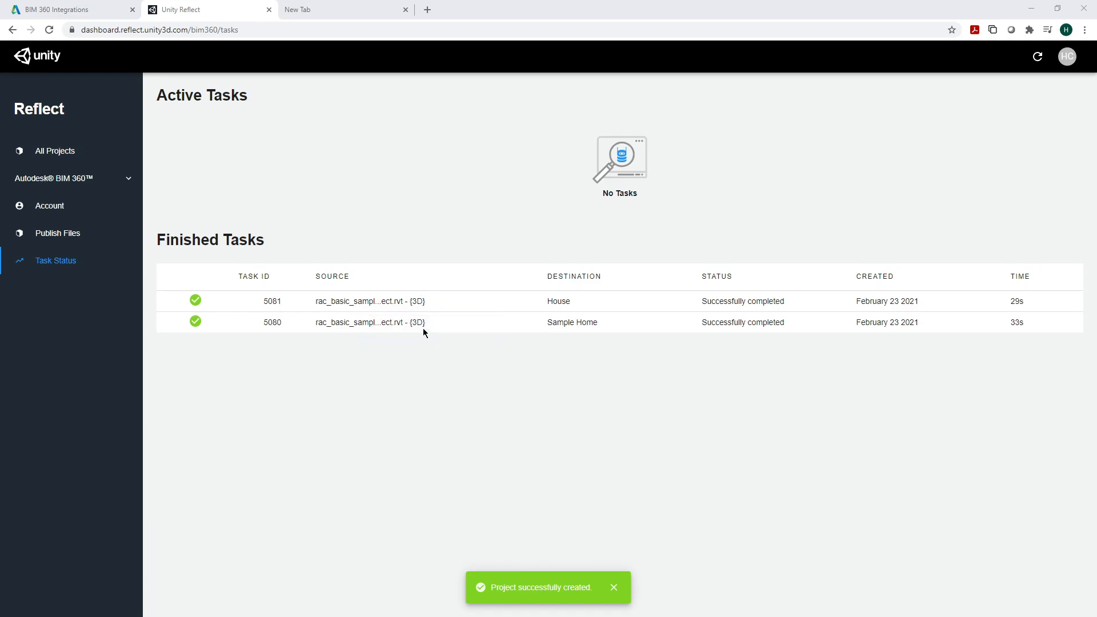
{"action": "mouse_move", "coordinate": [1031, 306]}
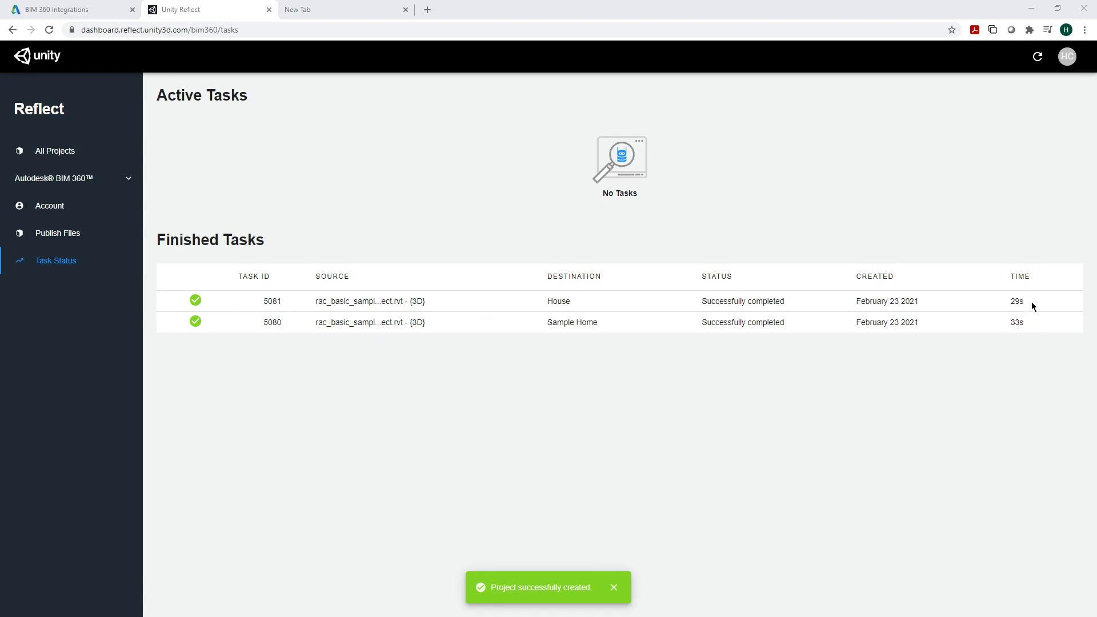
{"action": "mouse_move", "coordinate": [884, 410]}
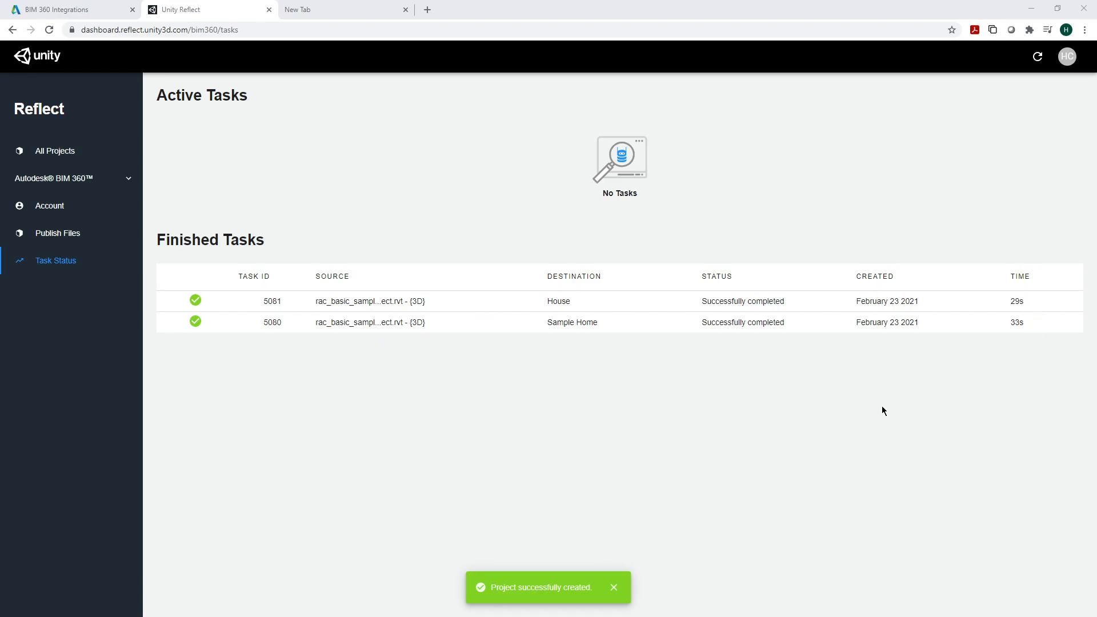
{"action": "mouse_move", "coordinate": [804, 420]}
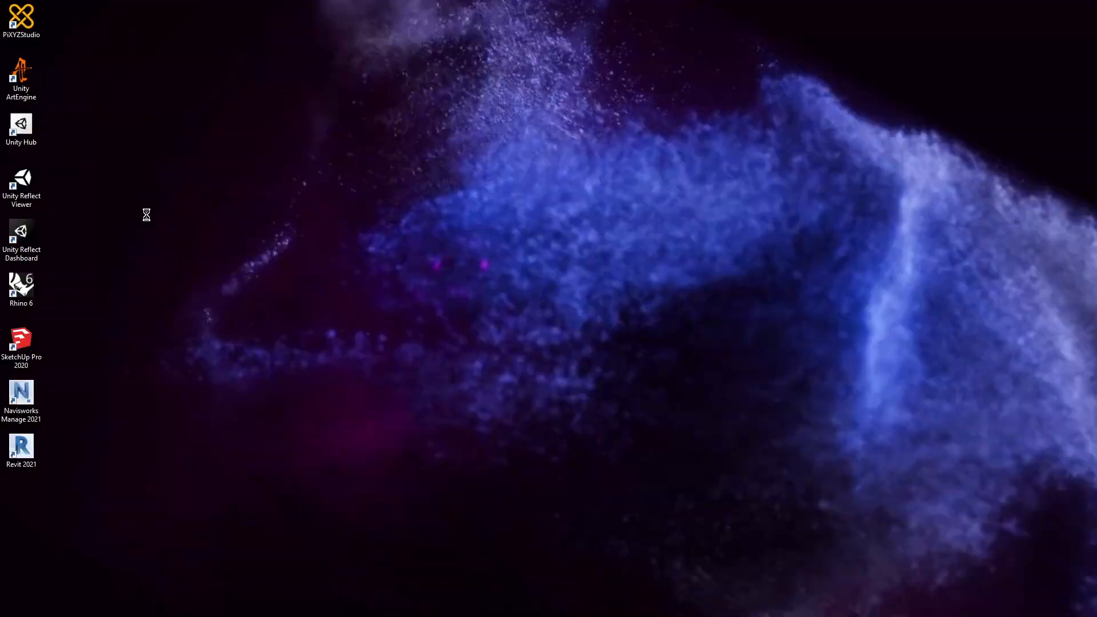
Launch Unity Reflect Viewer and open the House project from the Cloud list
{"action": "double_click", "coordinate": [20, 177]}
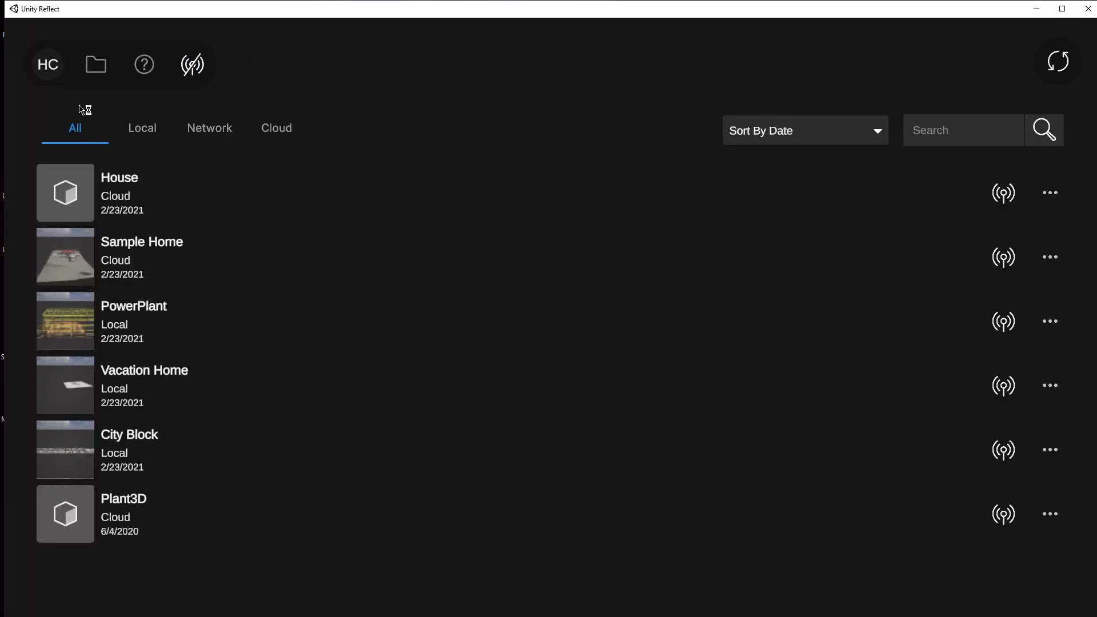
{"action": "mouse_move", "coordinate": [125, 183]}
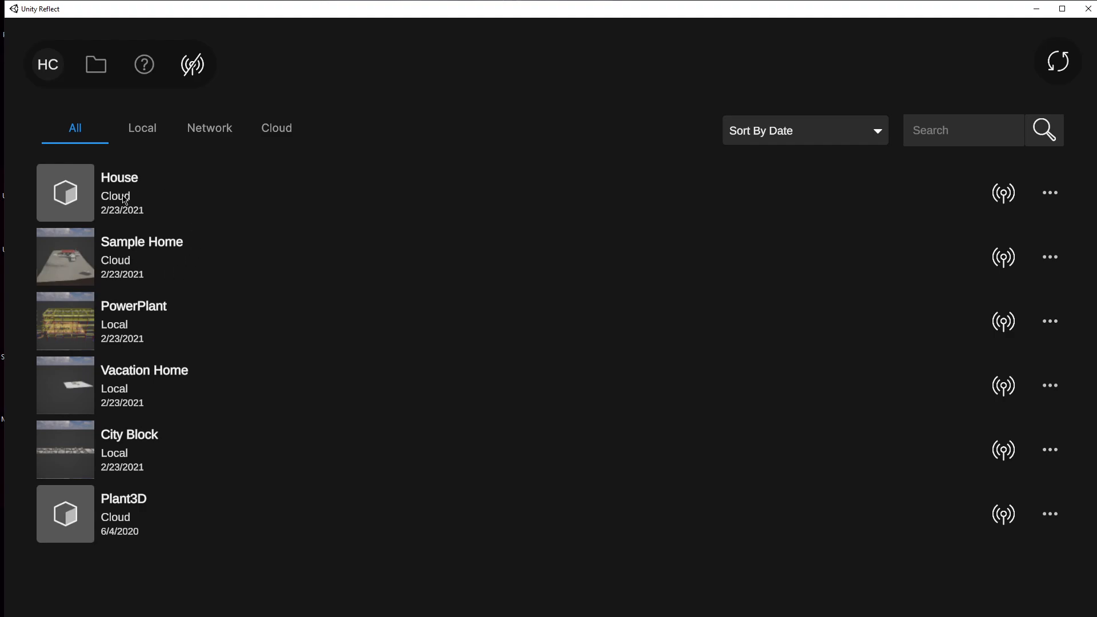
{"action": "mouse_move", "coordinate": [104, 204]}
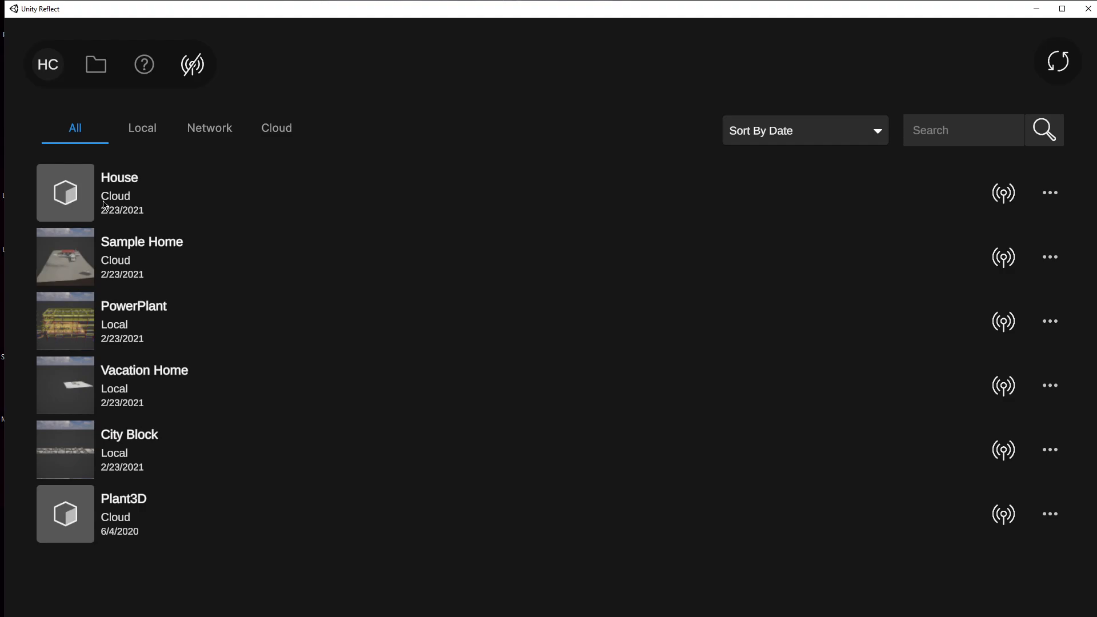
{"action": "left_click", "coordinate": [276, 128]}
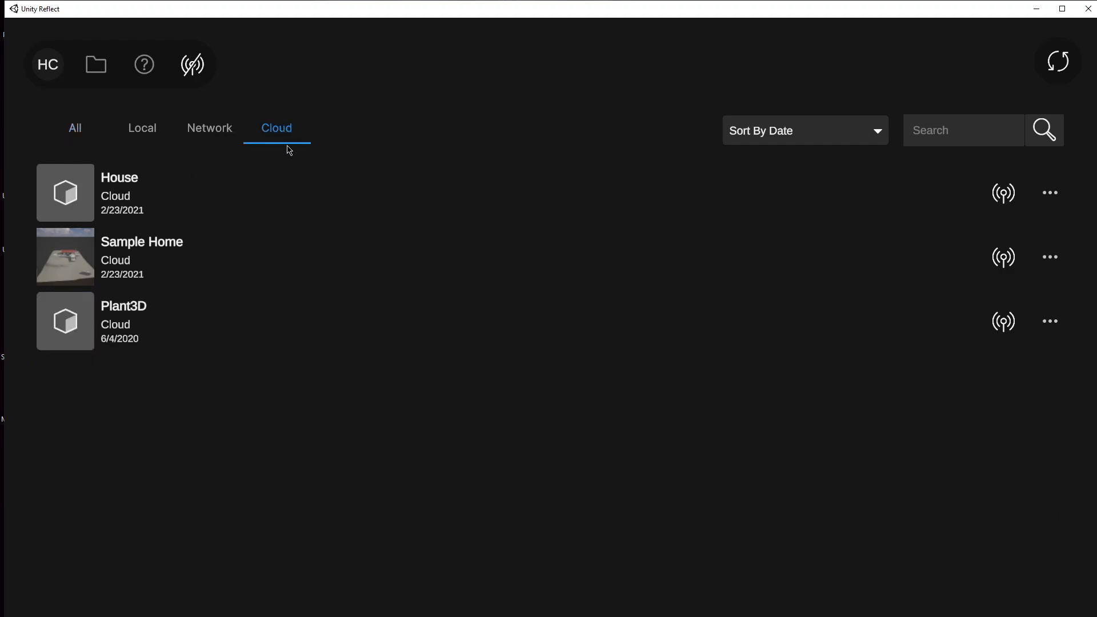
{"action": "left_click", "coordinate": [118, 192]}
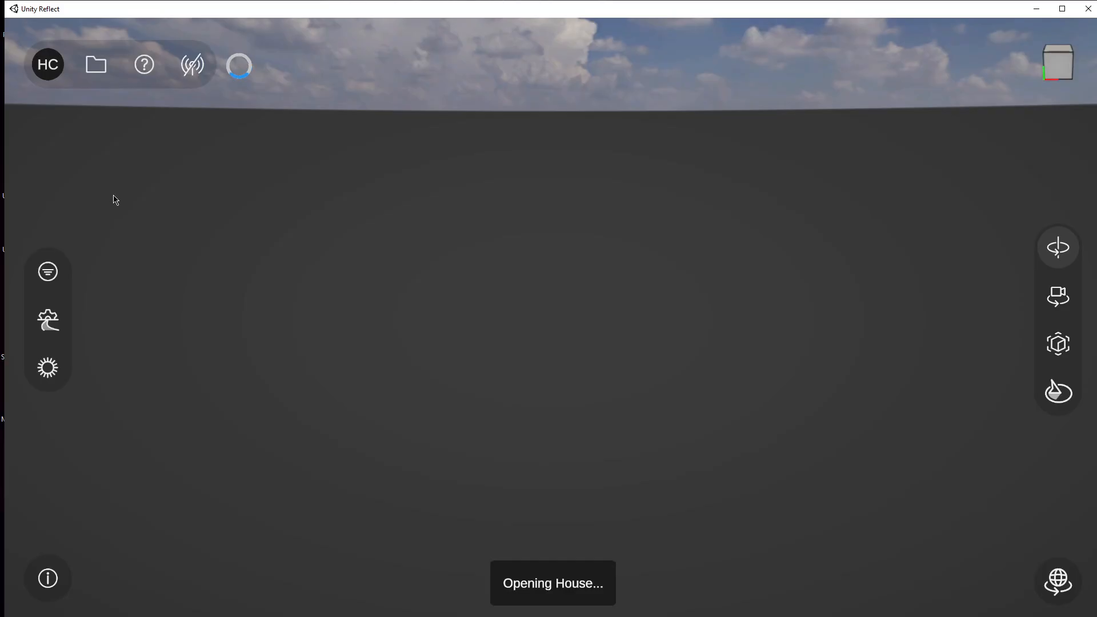